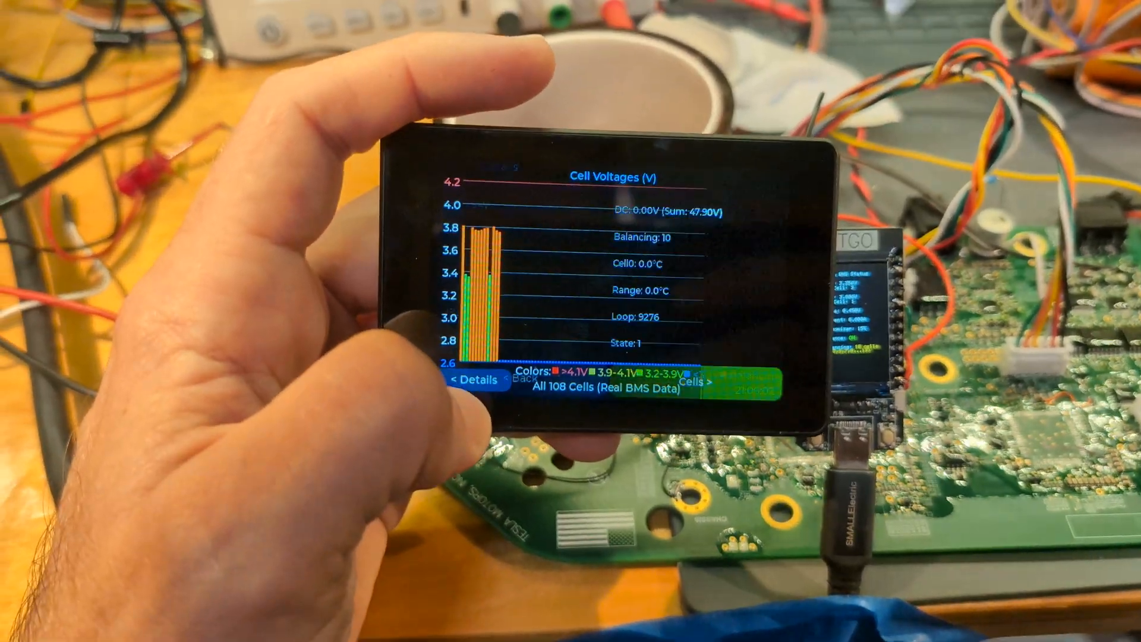
Step: Return from the Cell Voltages chart to the Battery Details page via the '< Details' button
{"action": "left_click", "coordinate": [474, 380]}
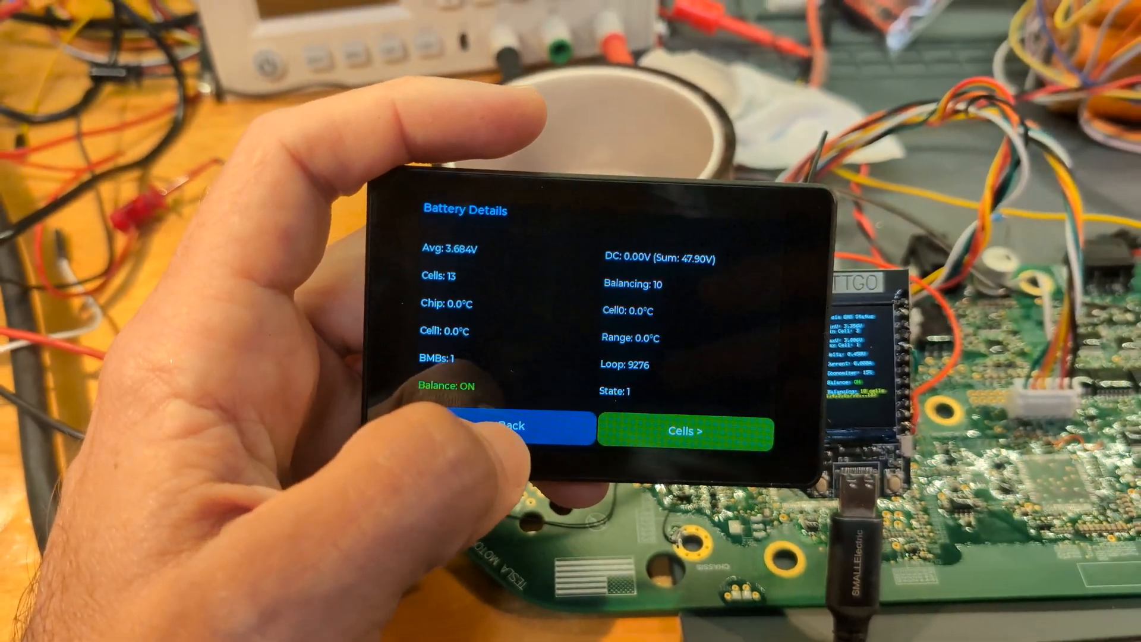